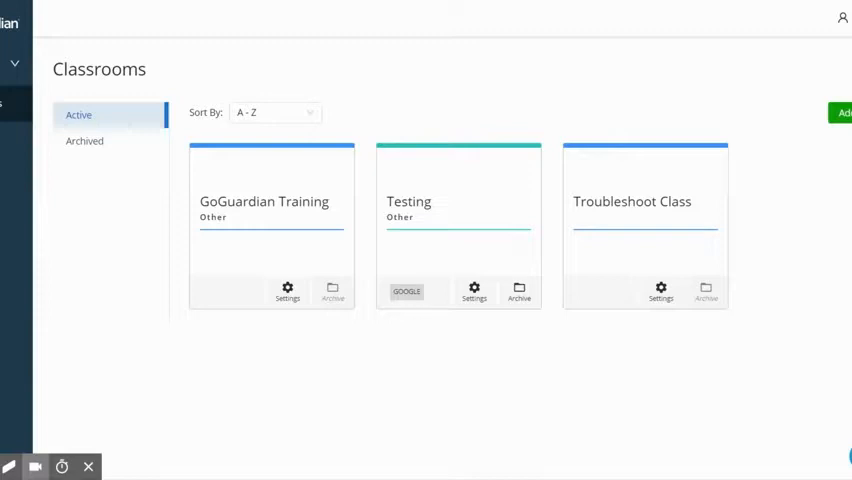
{"action": "mouse_move", "coordinate": [114, 114]}
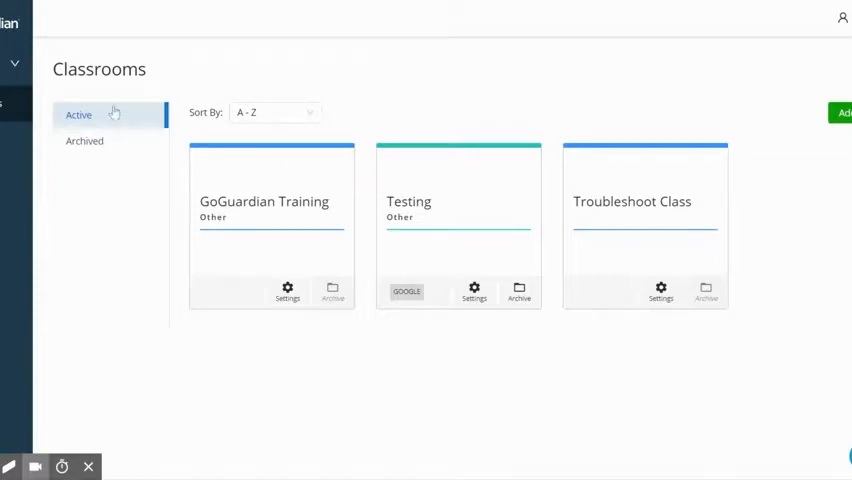
{"action": "mouse_move", "coordinate": [5, 100]}
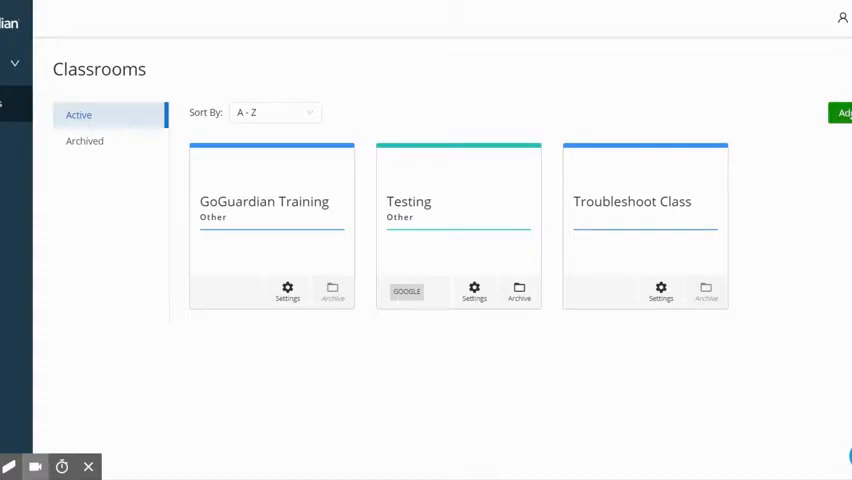
Start a new classroom and choose to import it from Google Classroom.
{"action": "left_click", "coordinate": [843, 112]}
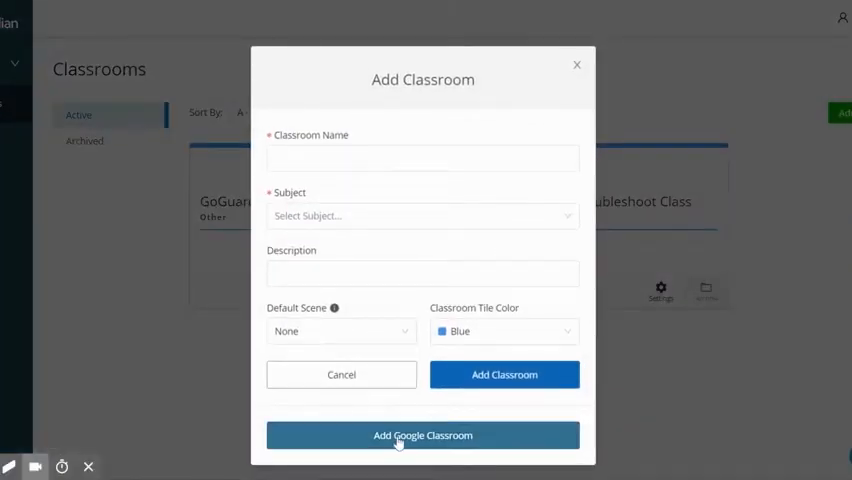
{"action": "left_click", "coordinate": [422, 435]}
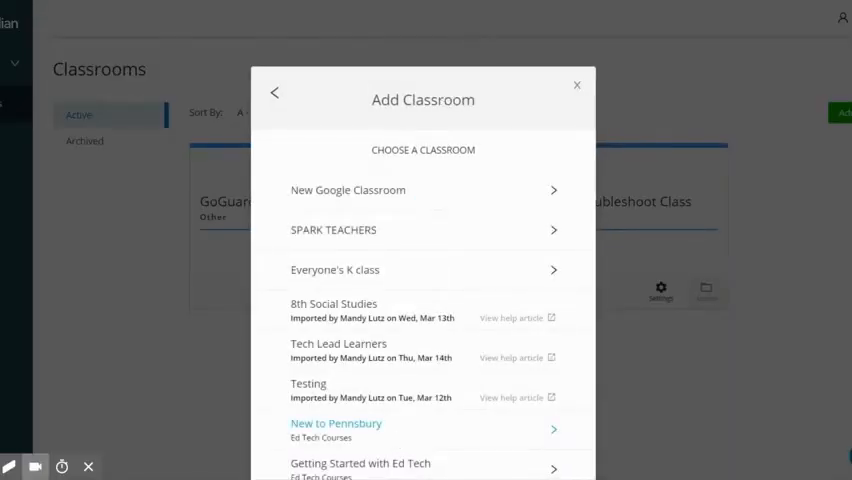
Import the 'New Google Classroom' course from the Choose a Classroom list.
{"action": "scroll", "scroll_direction": "down", "scroll_amount": 3}
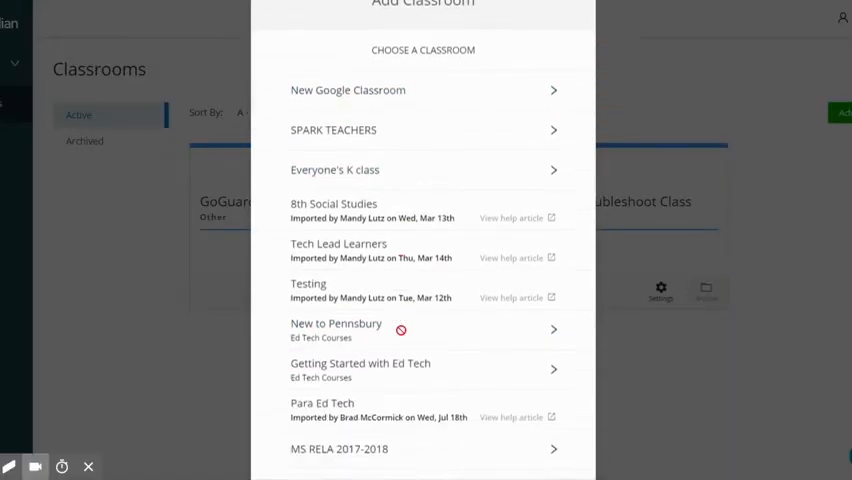
{"action": "scroll", "scroll_direction": "down", "scroll_amount": 3}
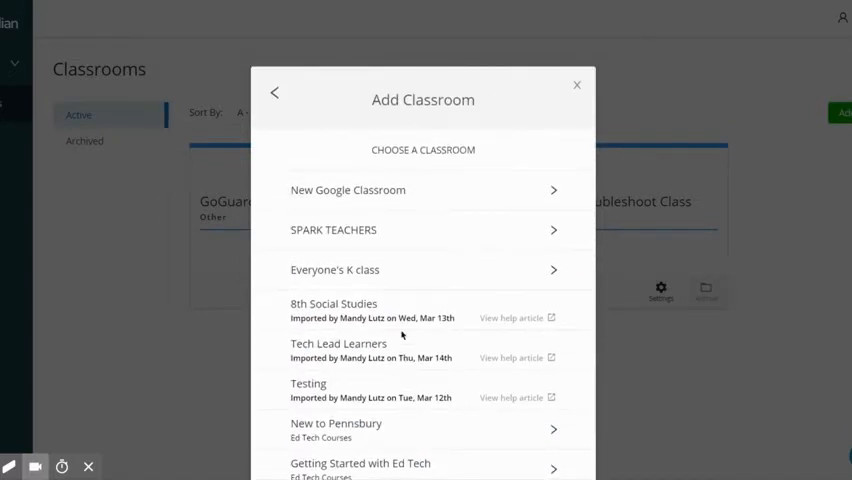
{"action": "mouse_move", "coordinate": [368, 197]}
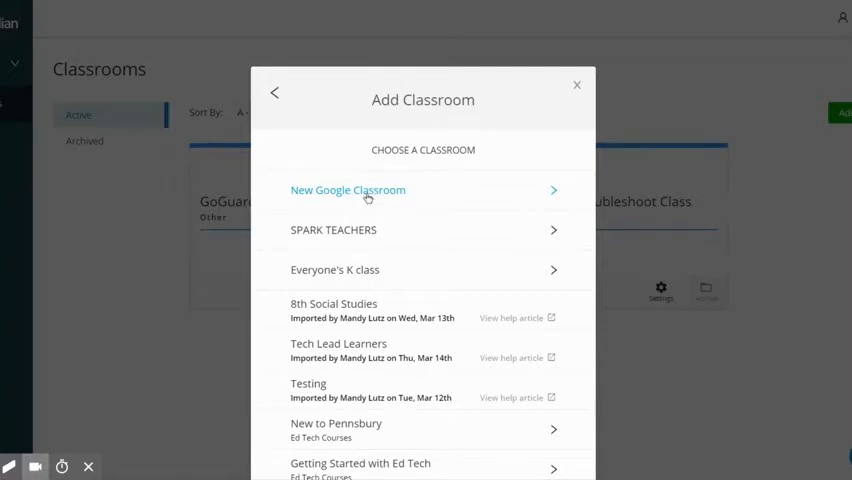
{"action": "left_click", "coordinate": [347, 190]}
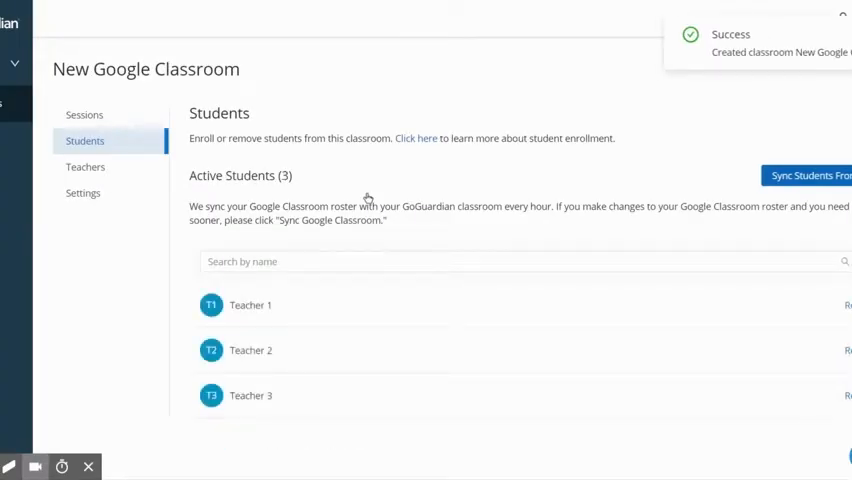
{"action": "mouse_move", "coordinate": [730, 89]}
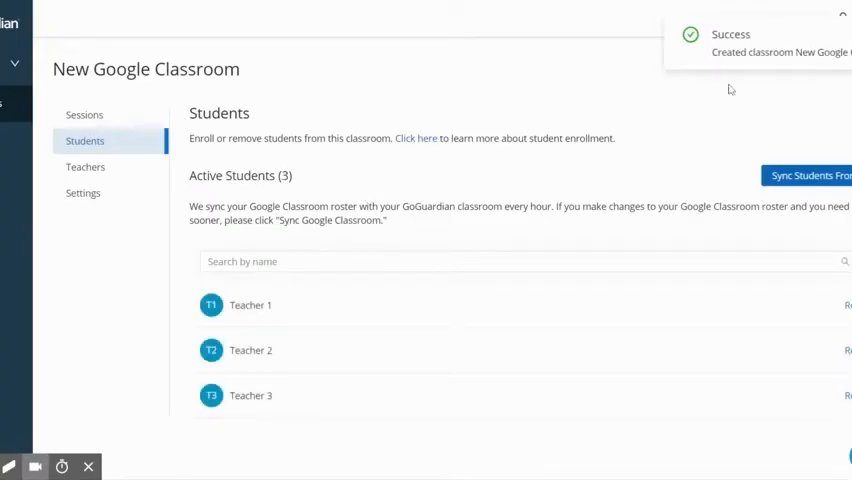
{"action": "mouse_move", "coordinate": [305, 387]}
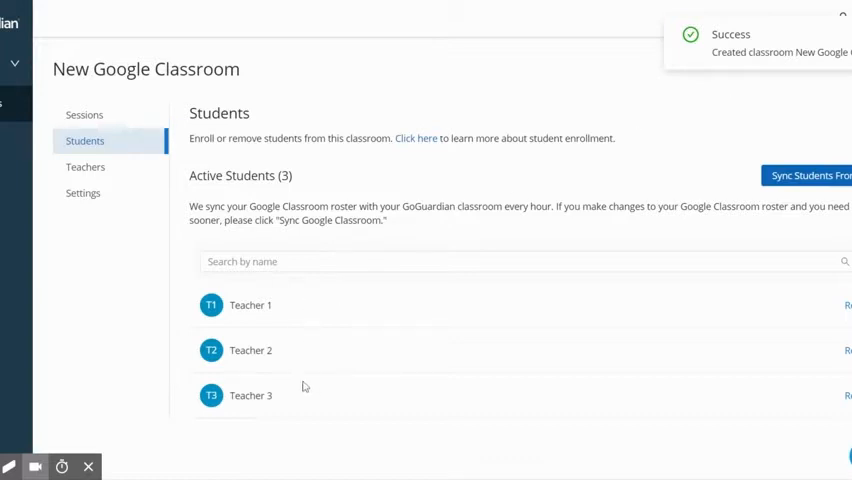
{"action": "mouse_move", "coordinate": [324, 426]}
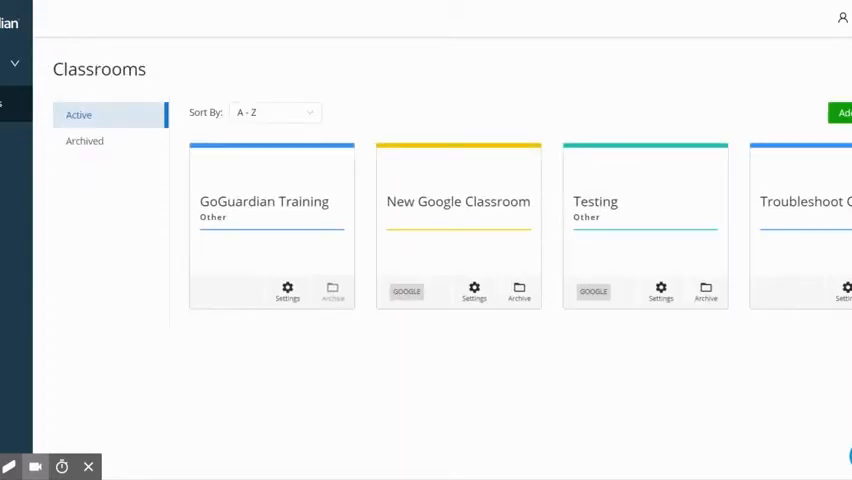
{"action": "mouse_move", "coordinate": [473, 213]}
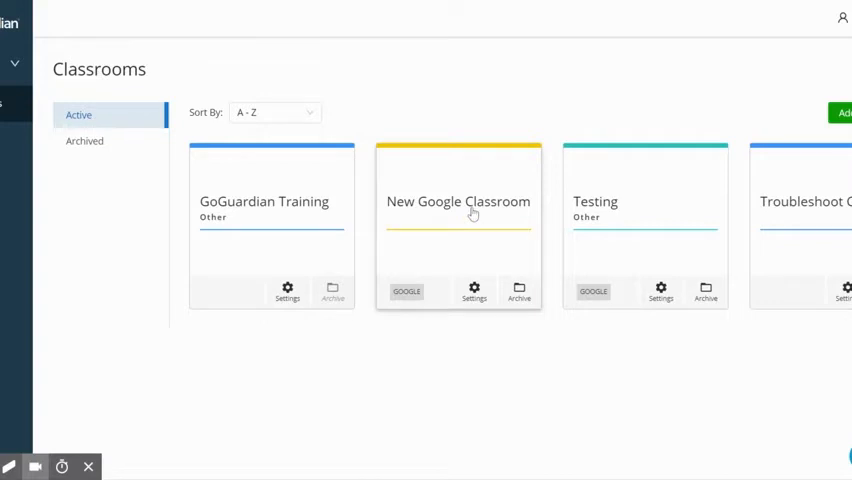